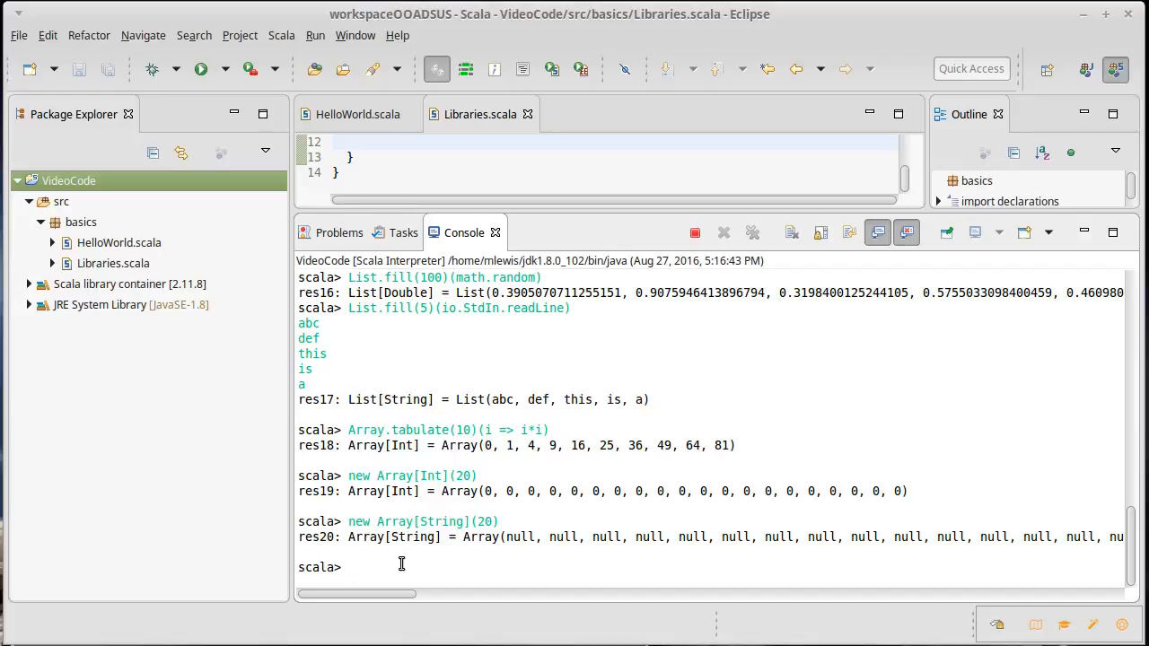
Evaluate 1 to 10 in the Scala console, getting Range 1 through 10
text(1 to 10)
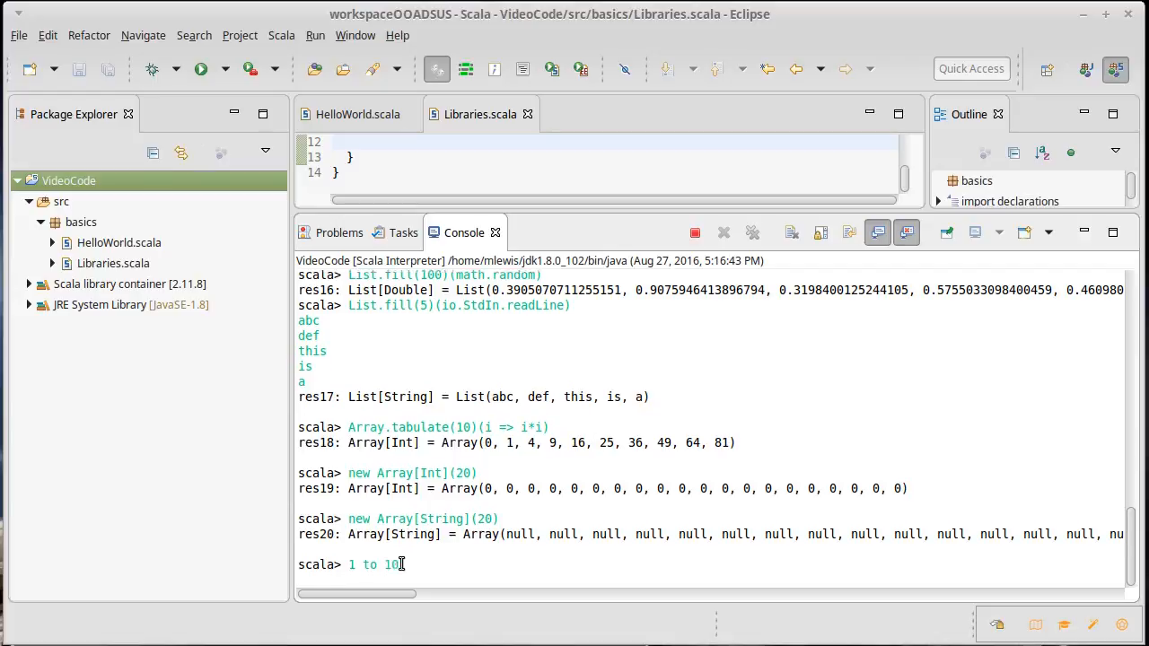
key(Return)
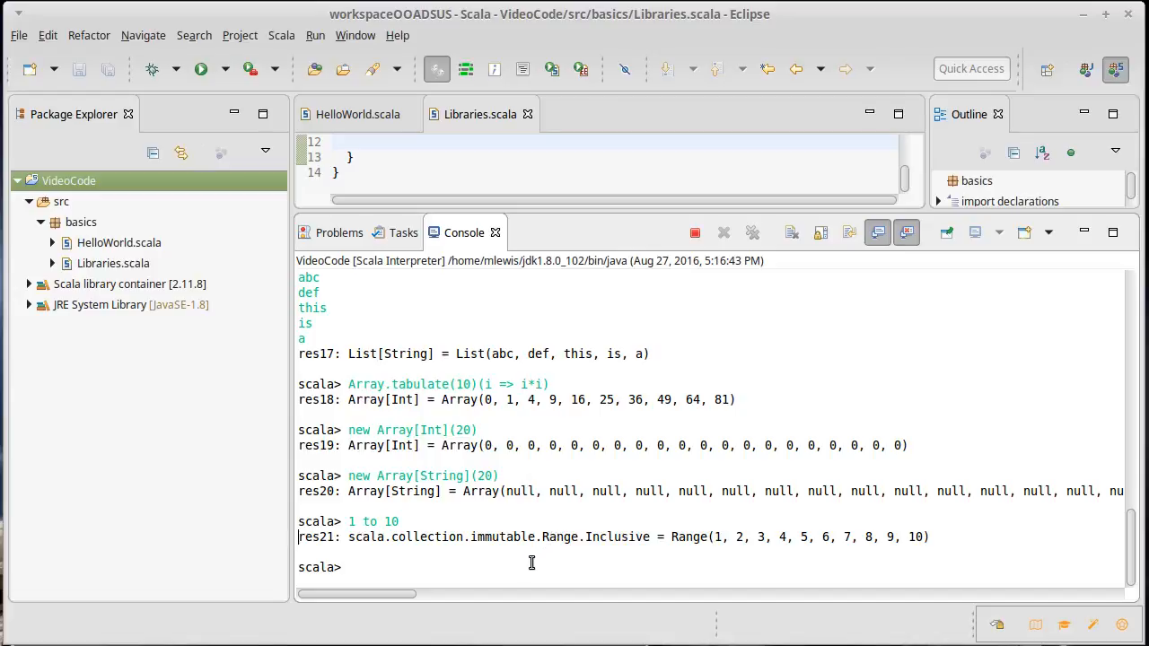
Evaluate 1.to(10), getting the same inclusive Range 1 through 10
double_click(363, 520)
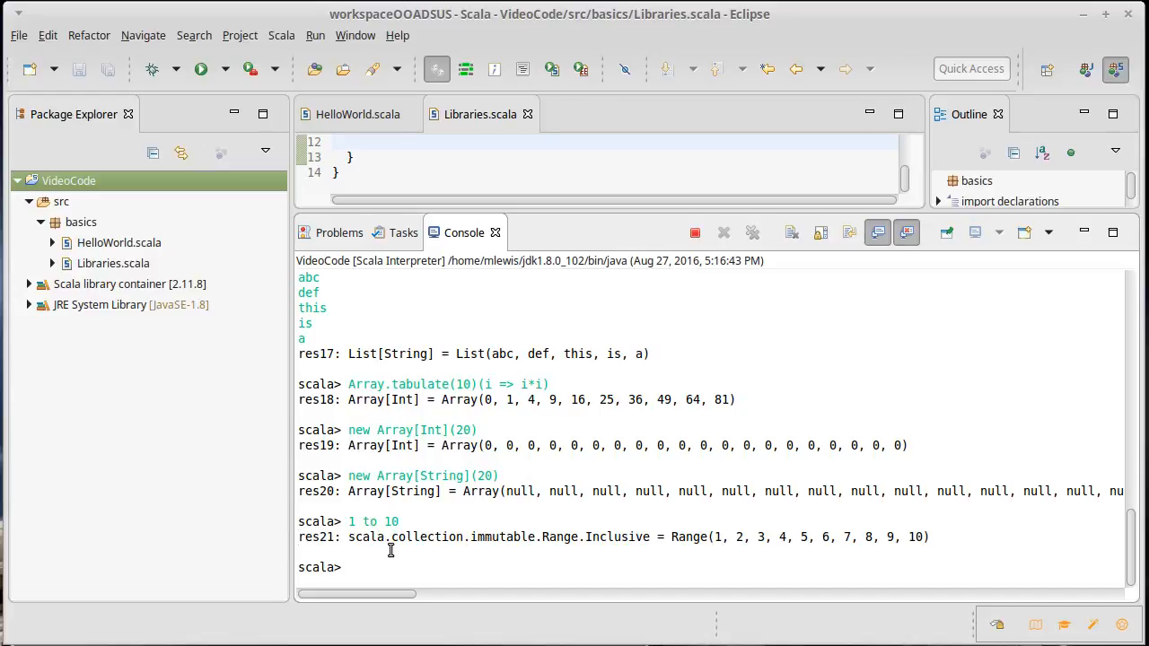
text(1.to(1)
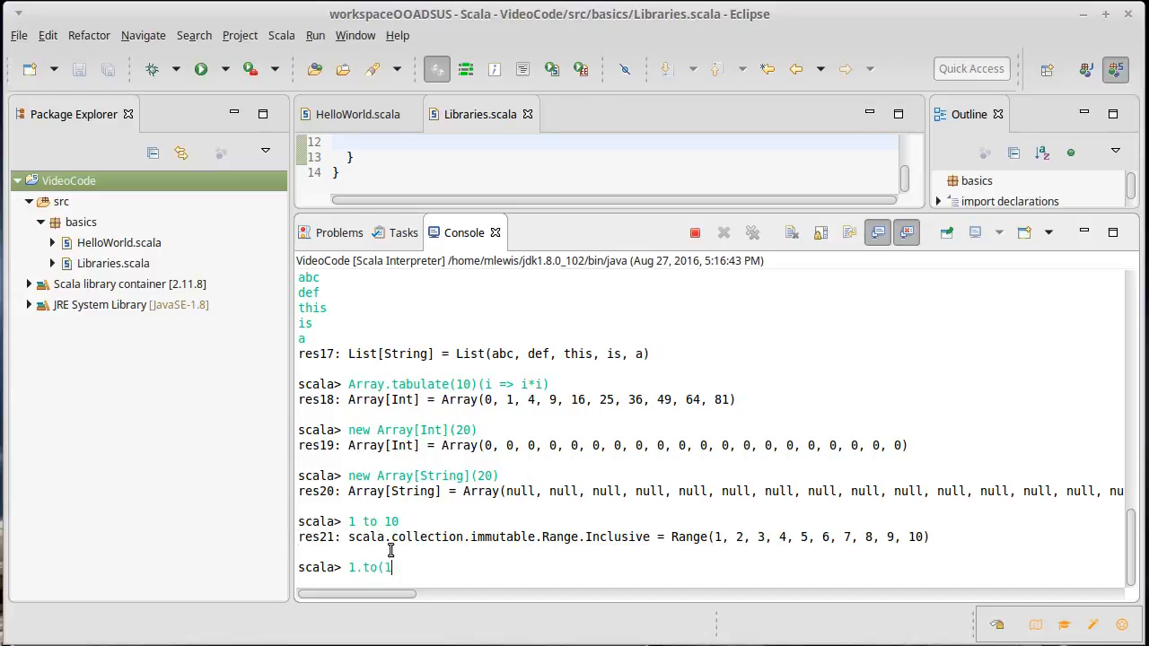
key(Return)
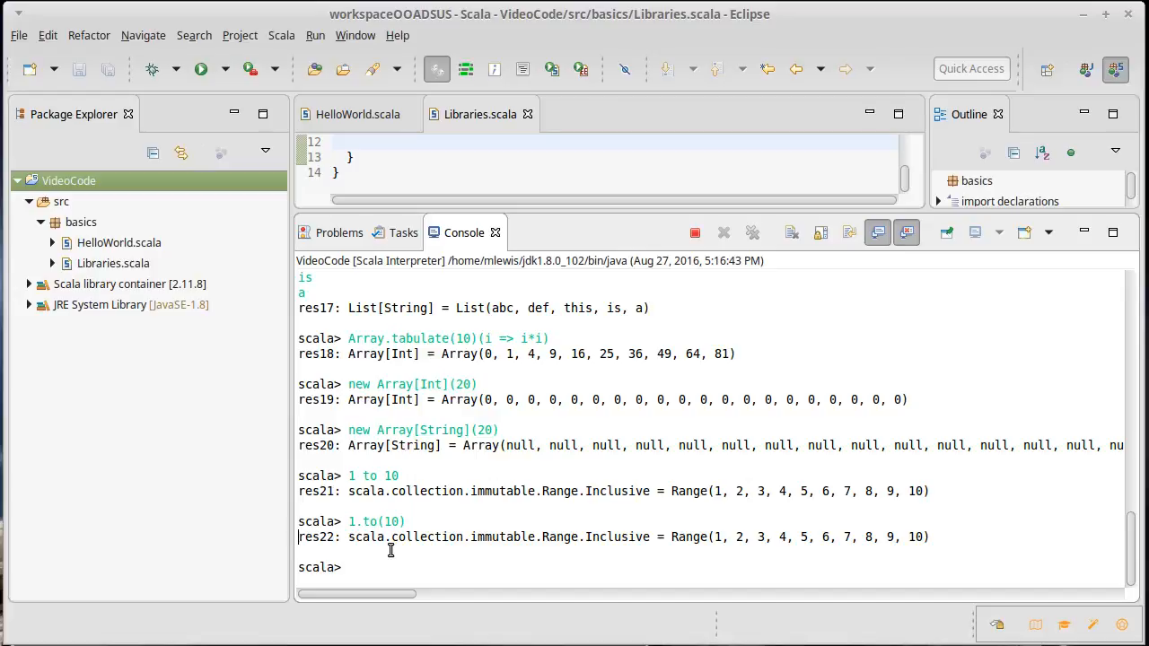
Evaluate 'a' to 'z', getting a NumericRange of characters a through z
text('a' to)
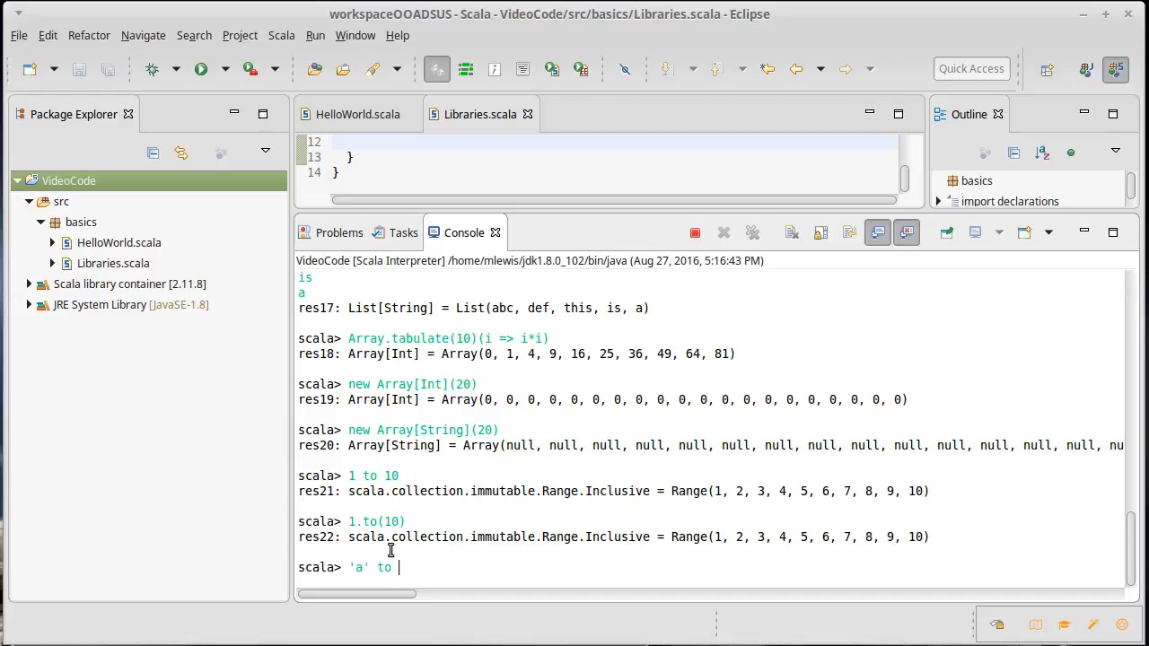
key(Return)
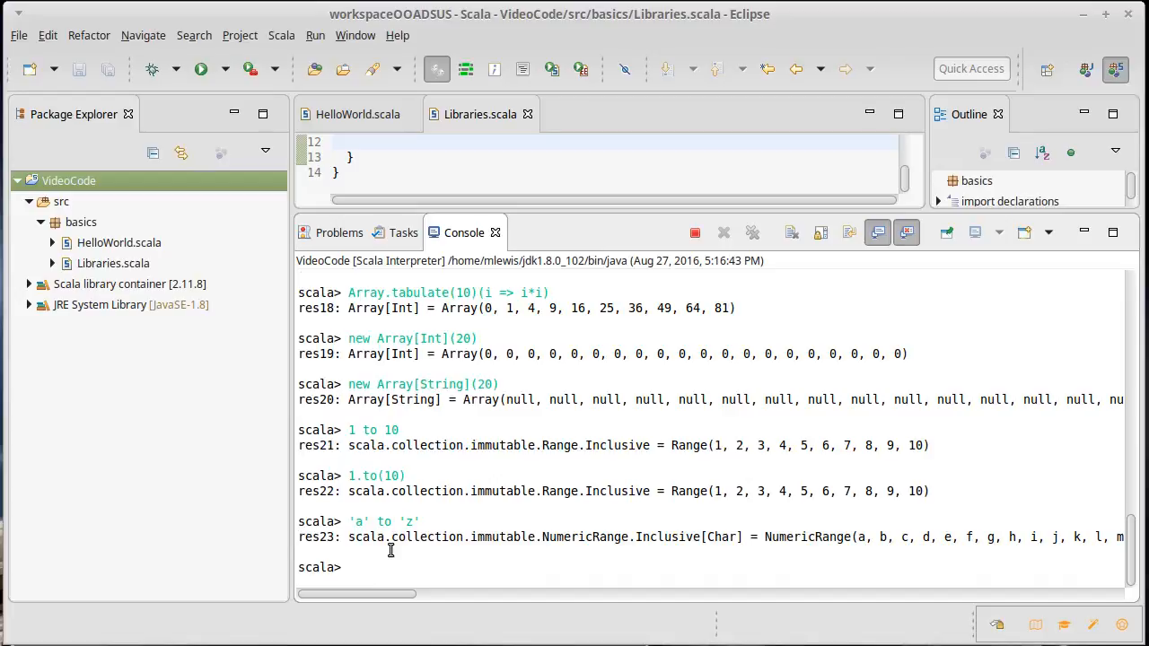
mouse_move(501, 558)
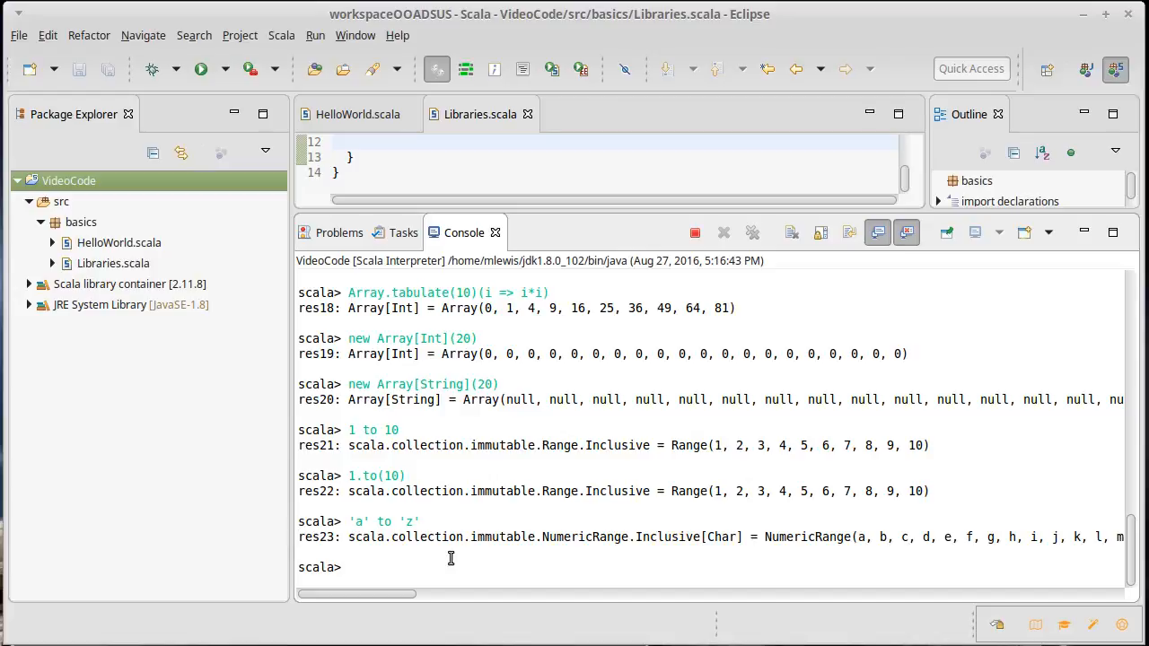
Evaluate 1 to 10 by 2, yielding 1, 3, 5, 7, 9
text(1 to)
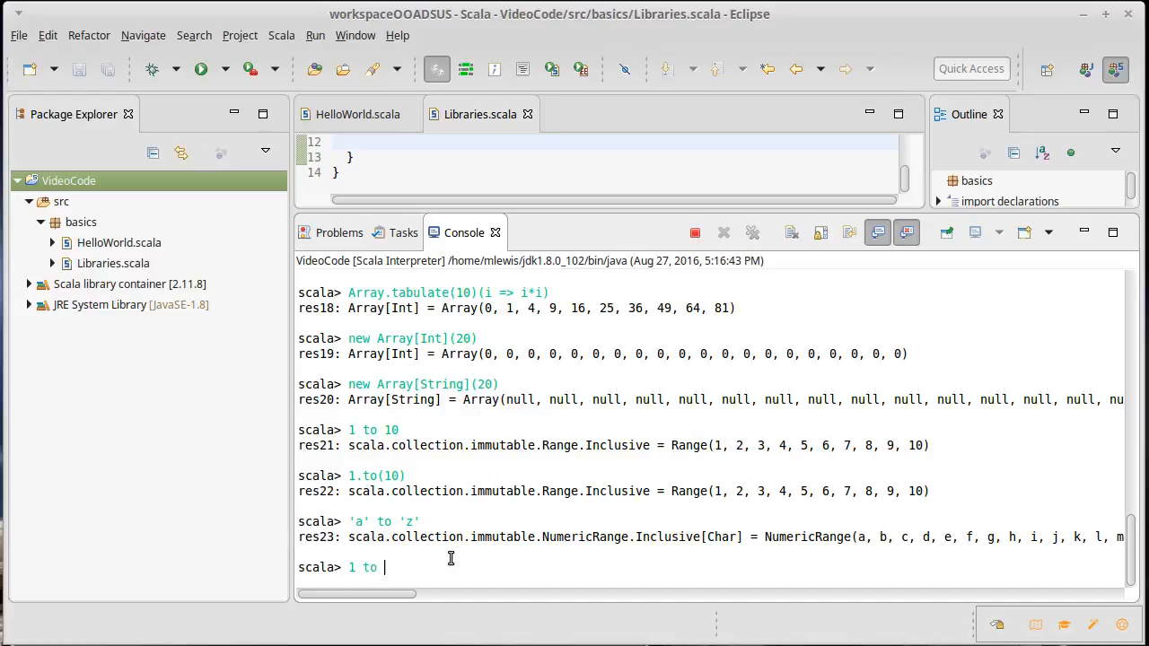
text(10)
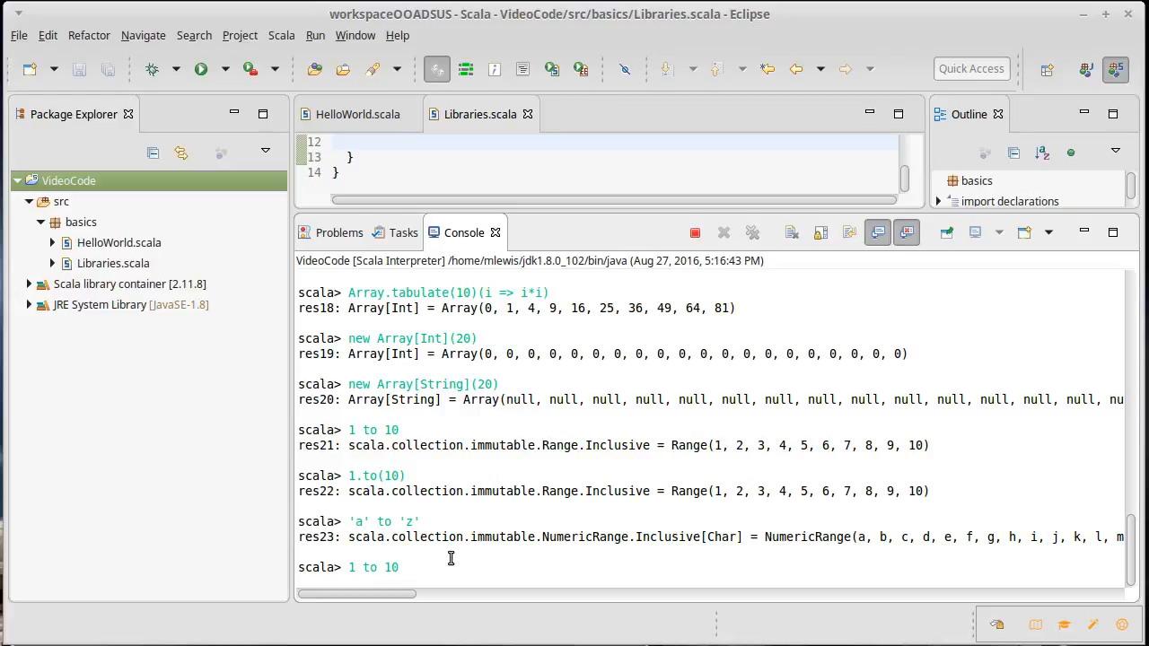
key(Return)
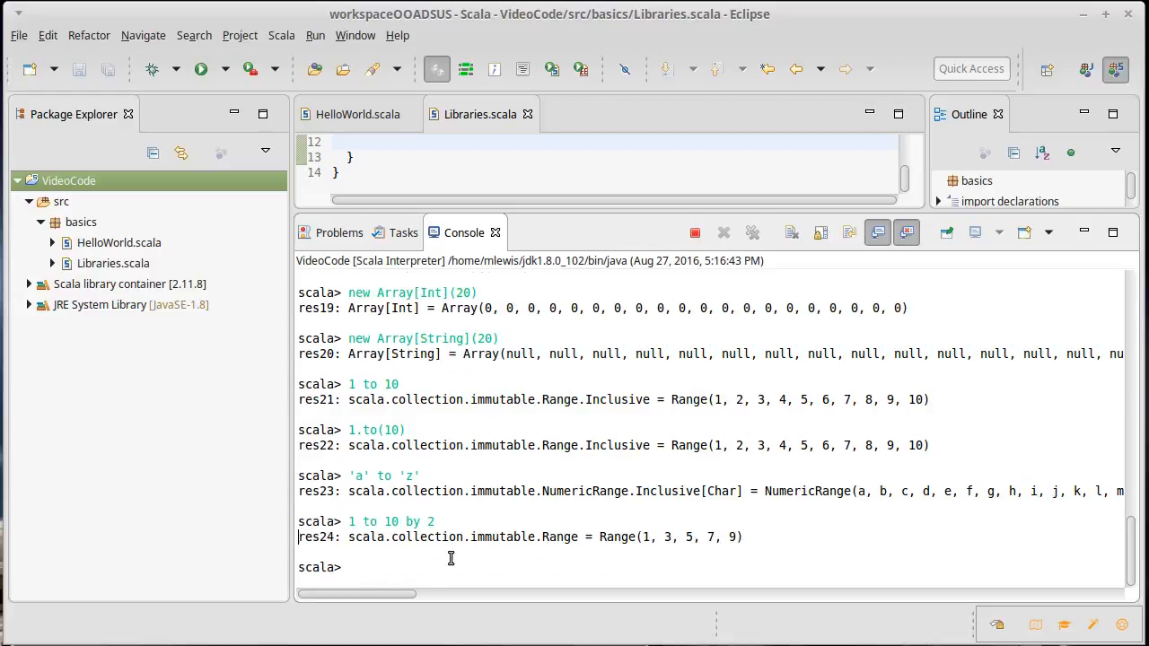
mouse_move(863, 557)
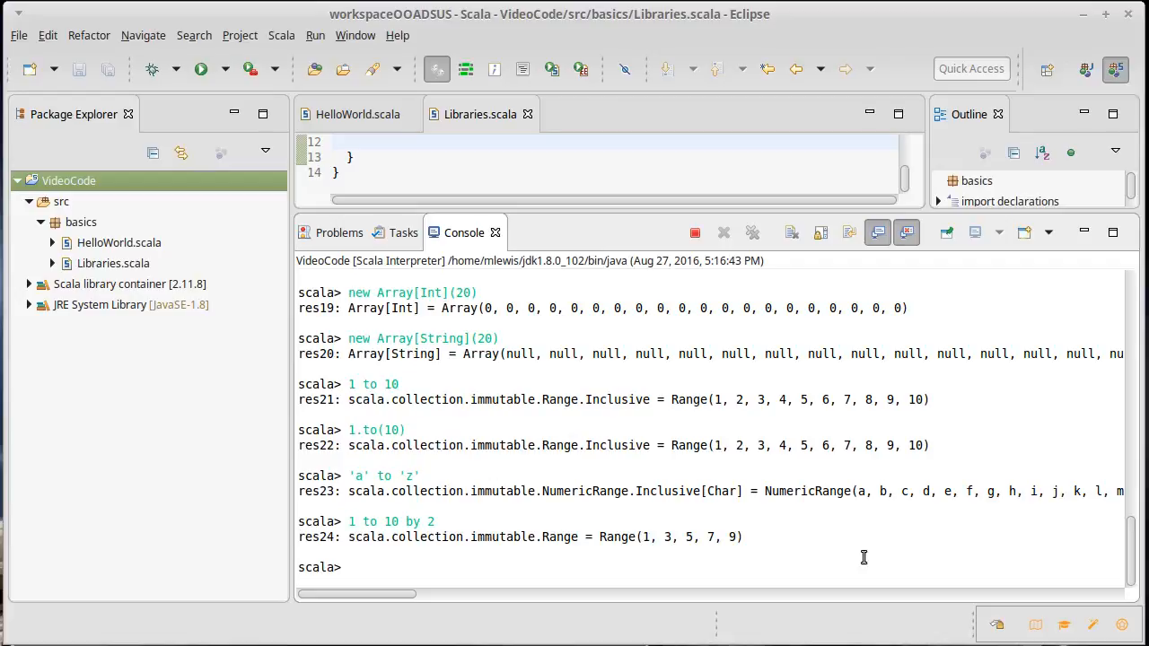
Evaluate 'a' to 'z' by 3, yielding a, d, g … y
text('a')
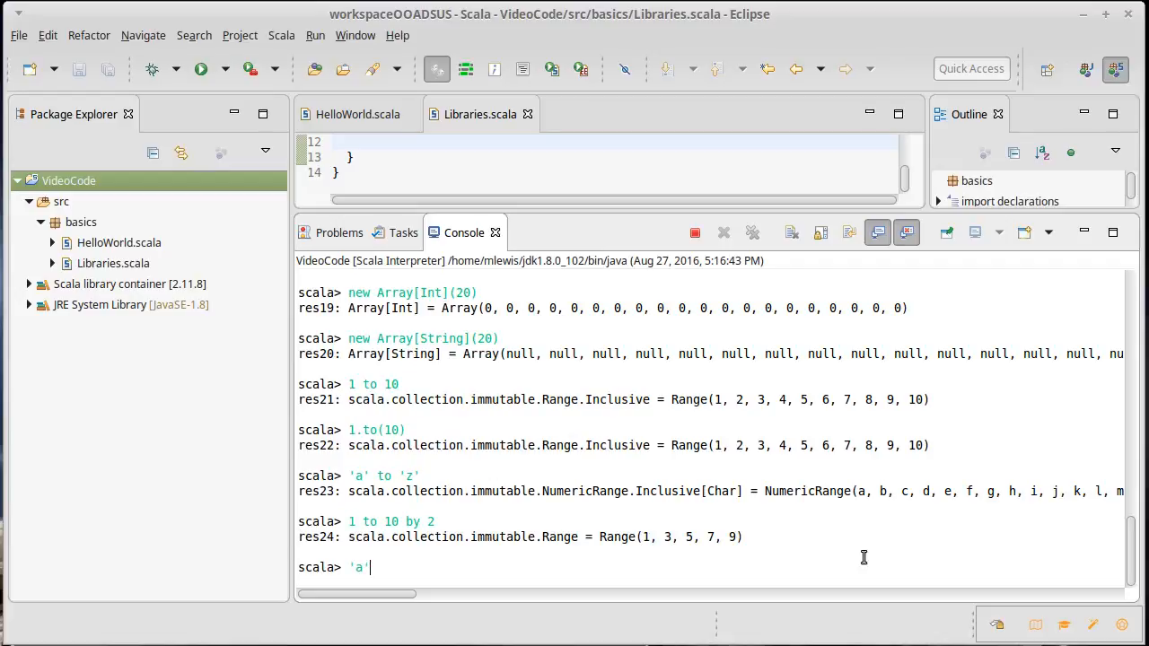
text(to 'z')
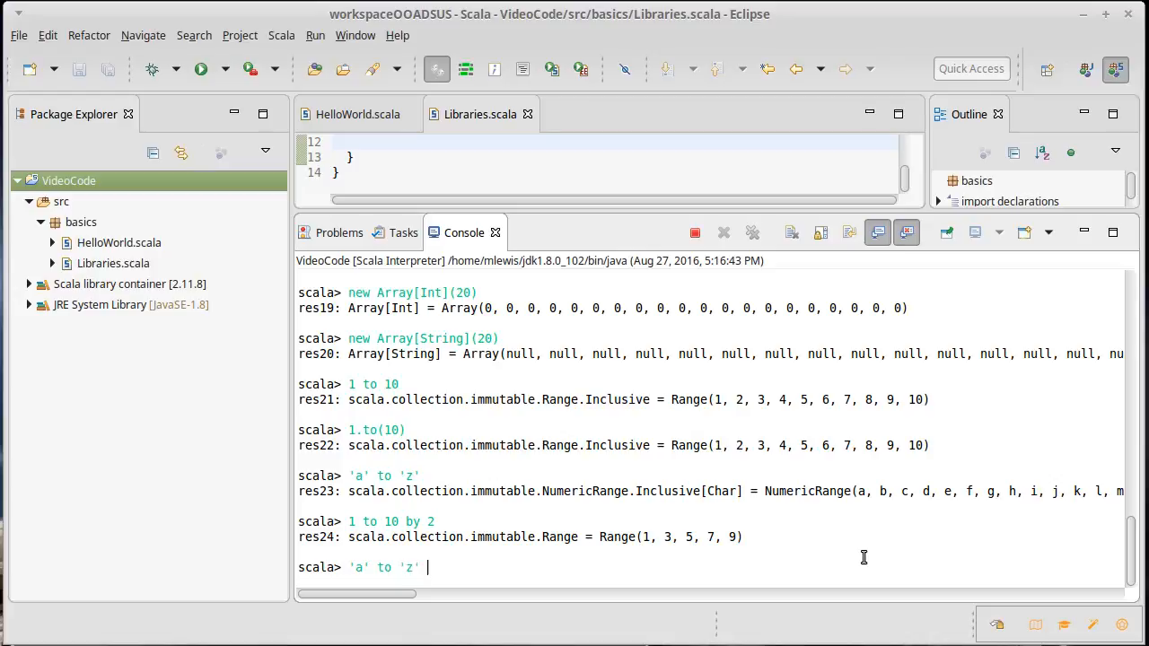
key(Return)
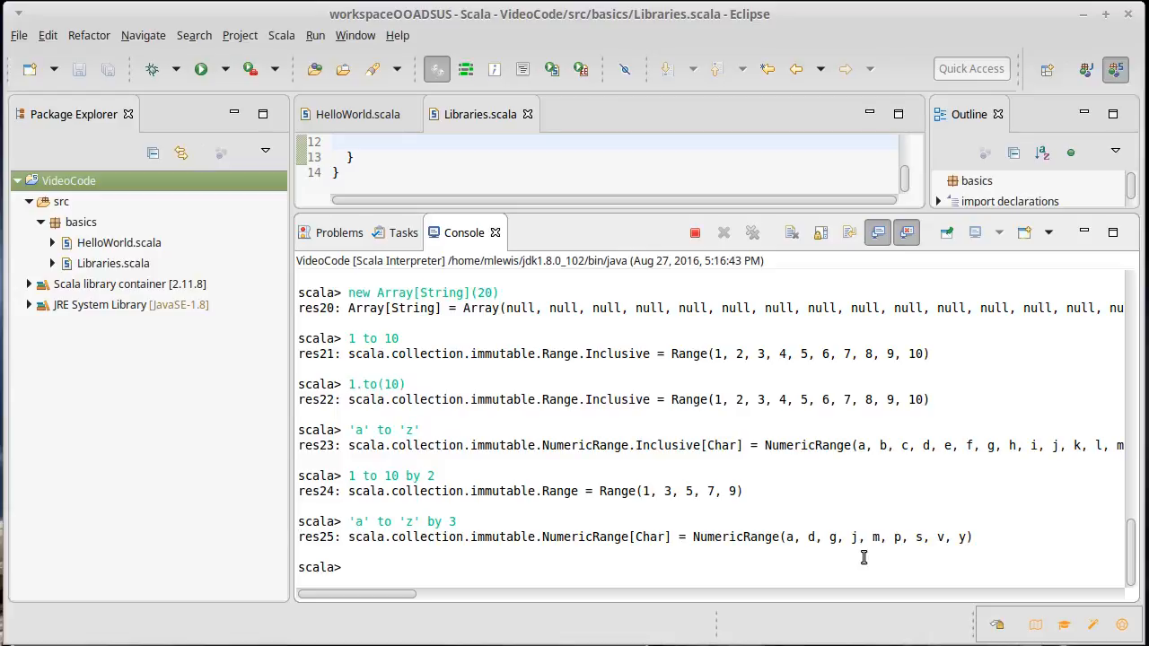
Evaluate 1.0 to 10.0, which returns only a Range.Partial
text(1.0)
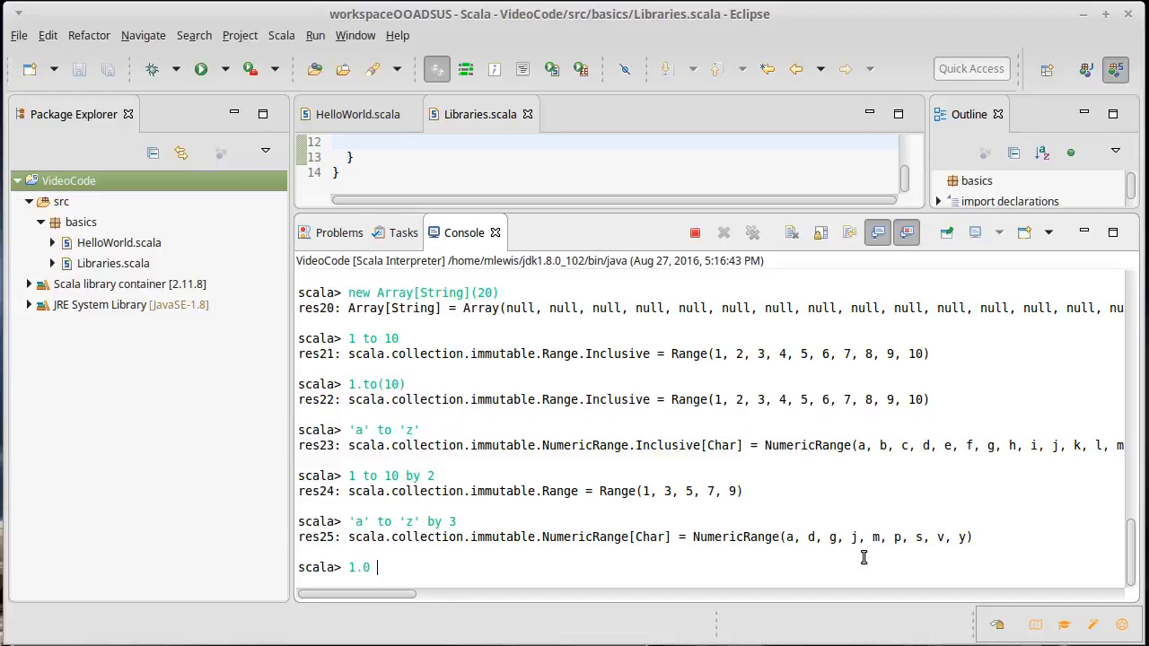
text(to 10)
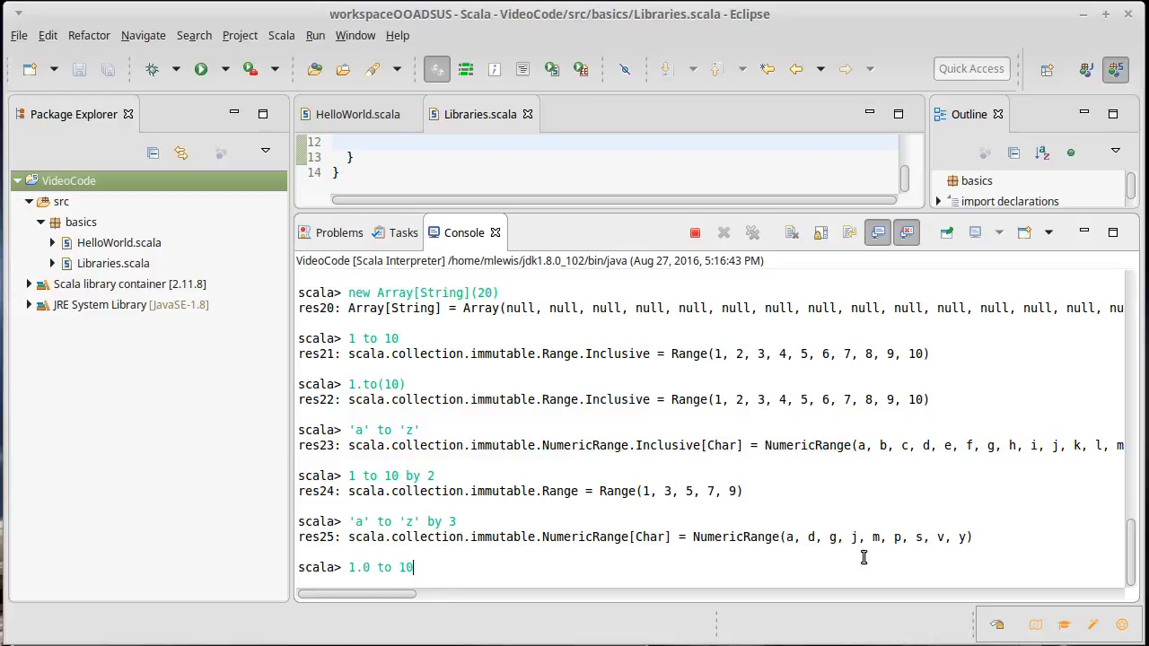
key(Return)
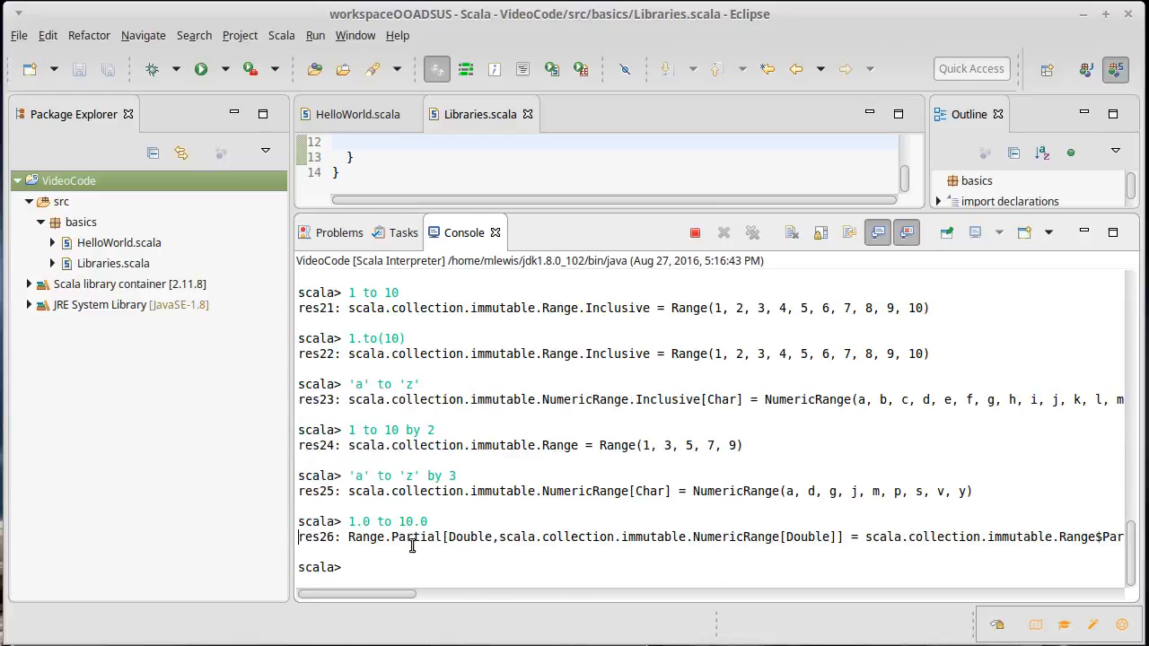
Evaluate 1.0 to 10.0 by 1.0, yielding the Double range 1.0, 2.0, 3.0 … 10.0
text(1.0)
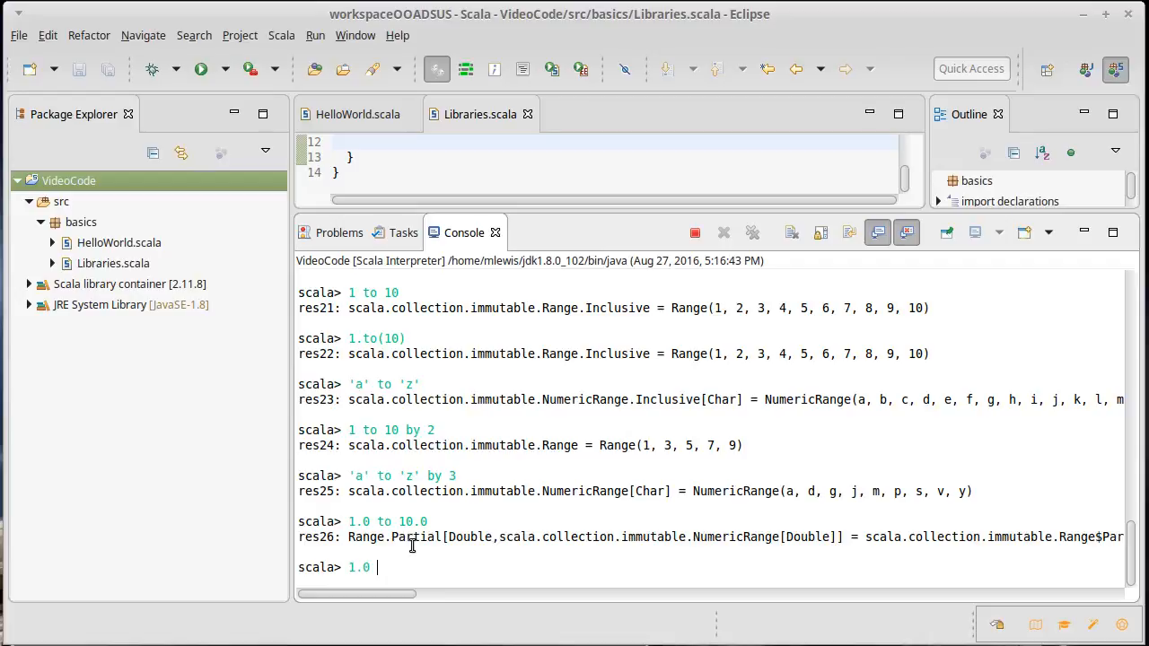
text(to 10.0)
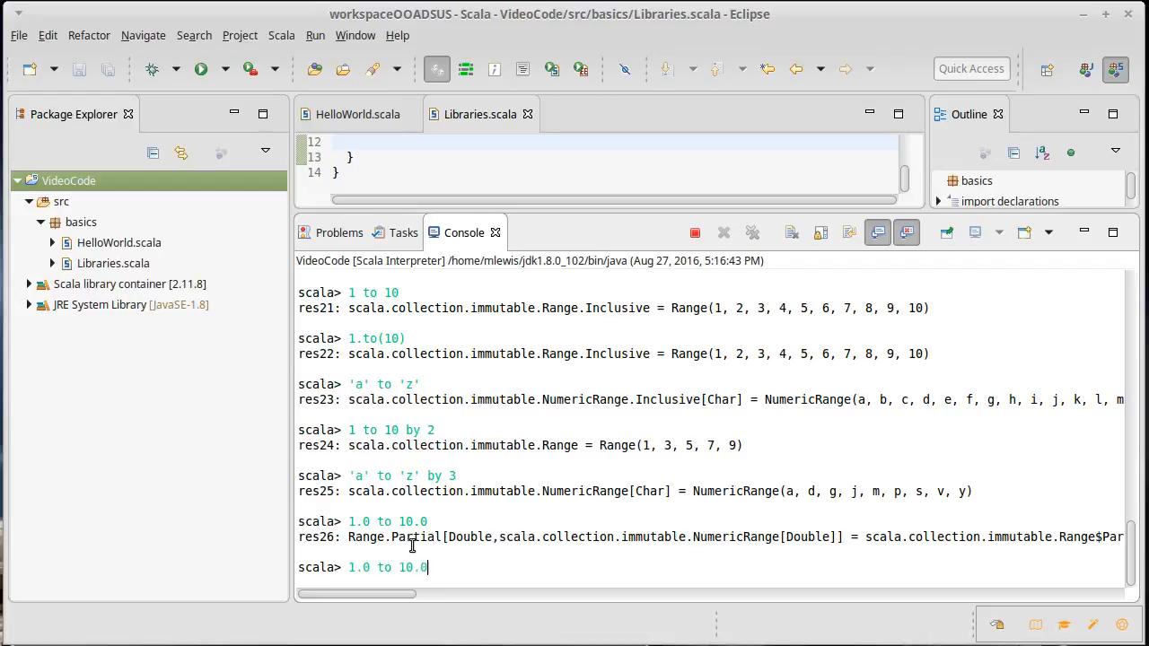
text(by 1.0)
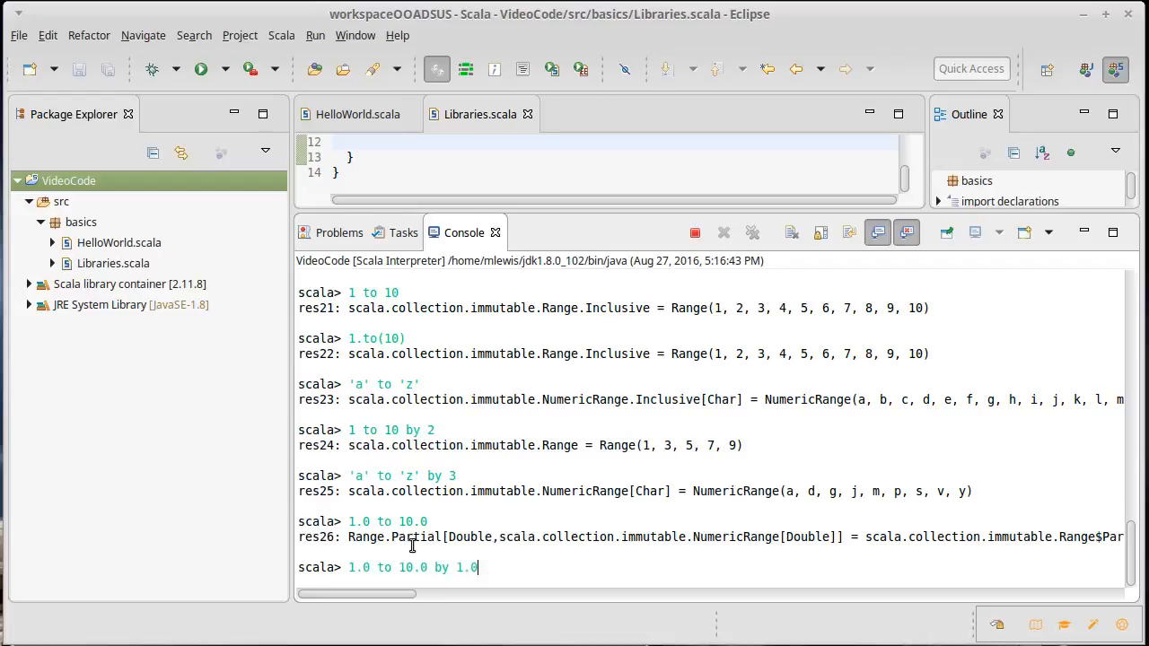
key(Return)
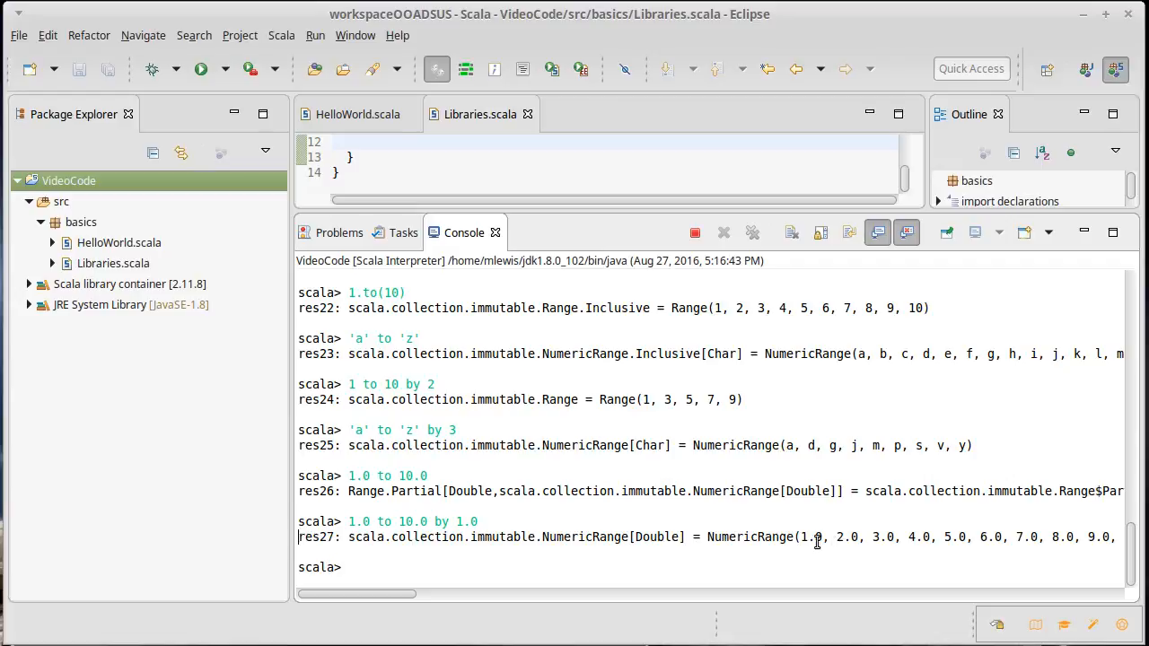
mouse_move(484, 521)
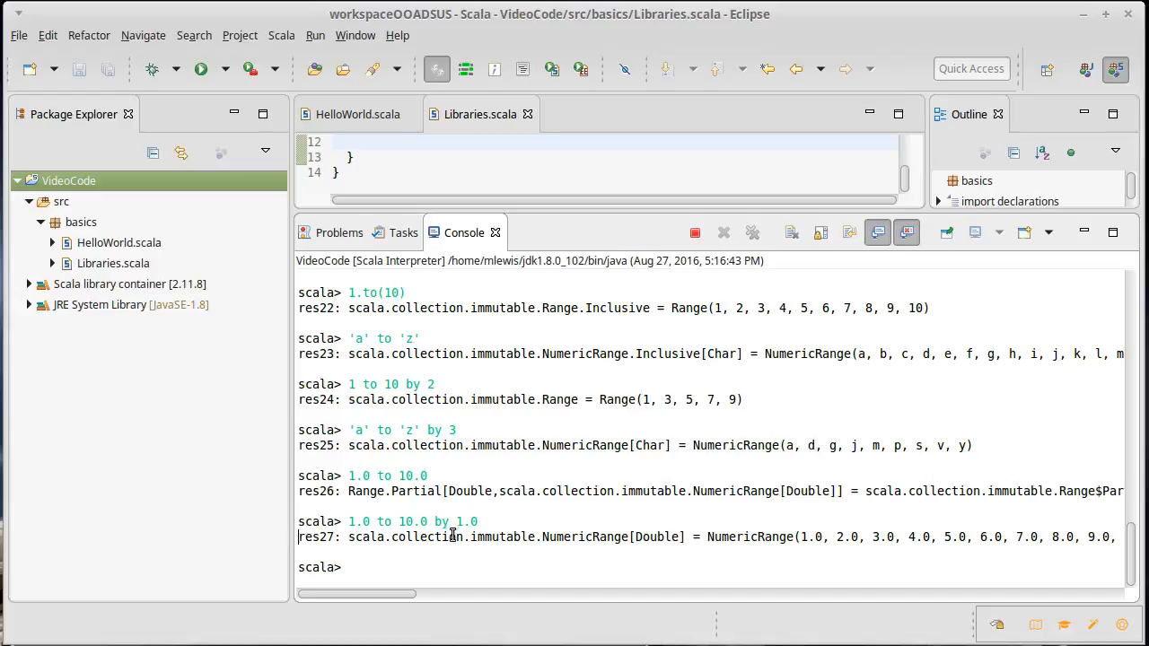
Evaluate 1.0 to 100.0 by 0.1, showing imprecise values like 1.2000000000000002
text(1.0 to 1)
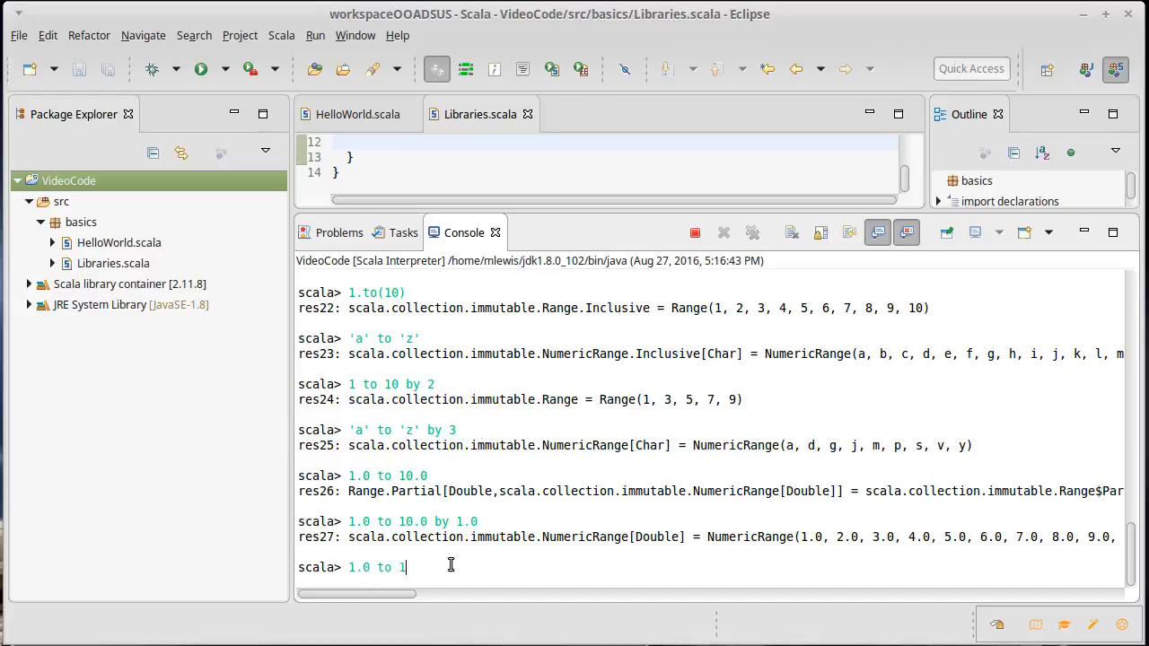
text(00.)
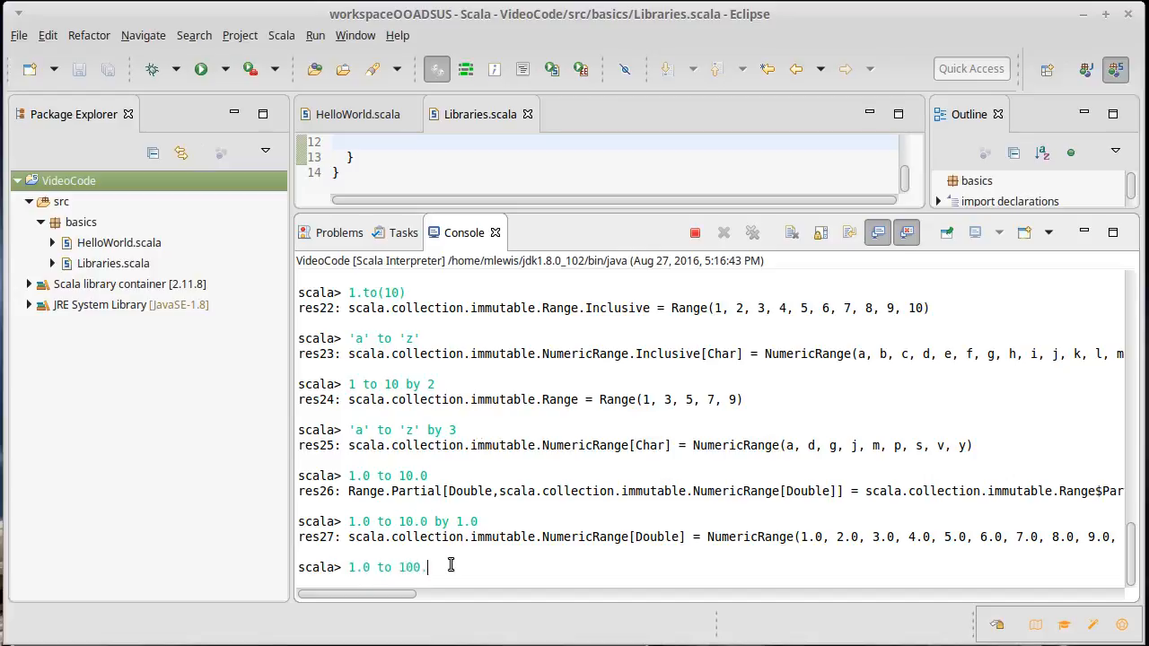
text(0 by 0.1)
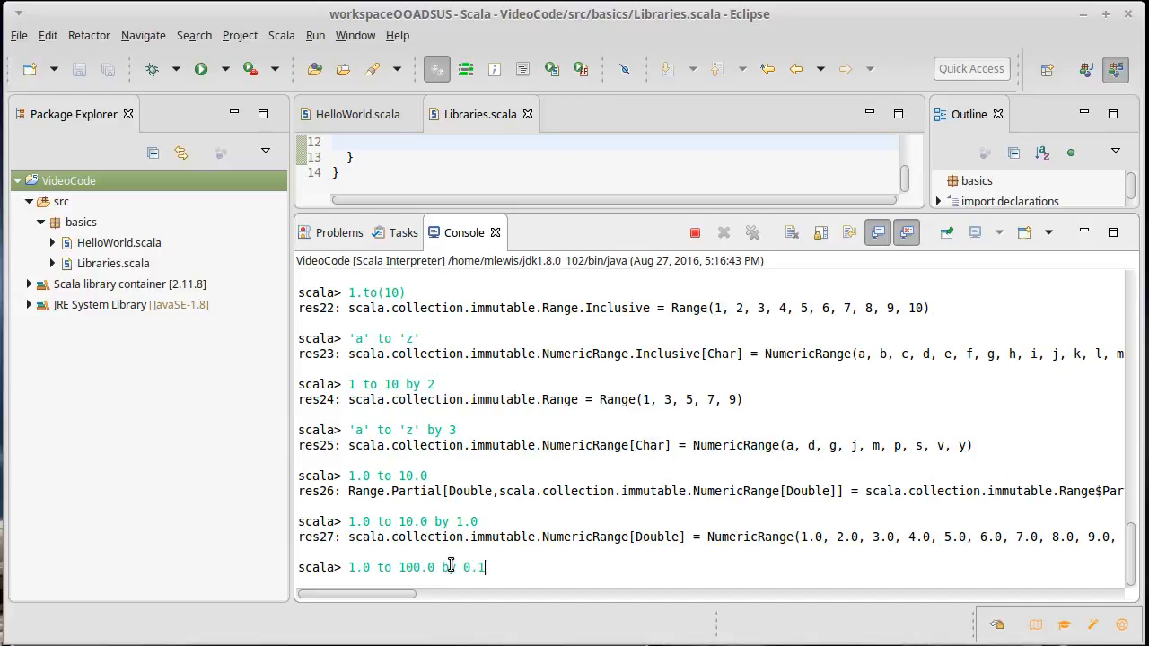
key(Return)
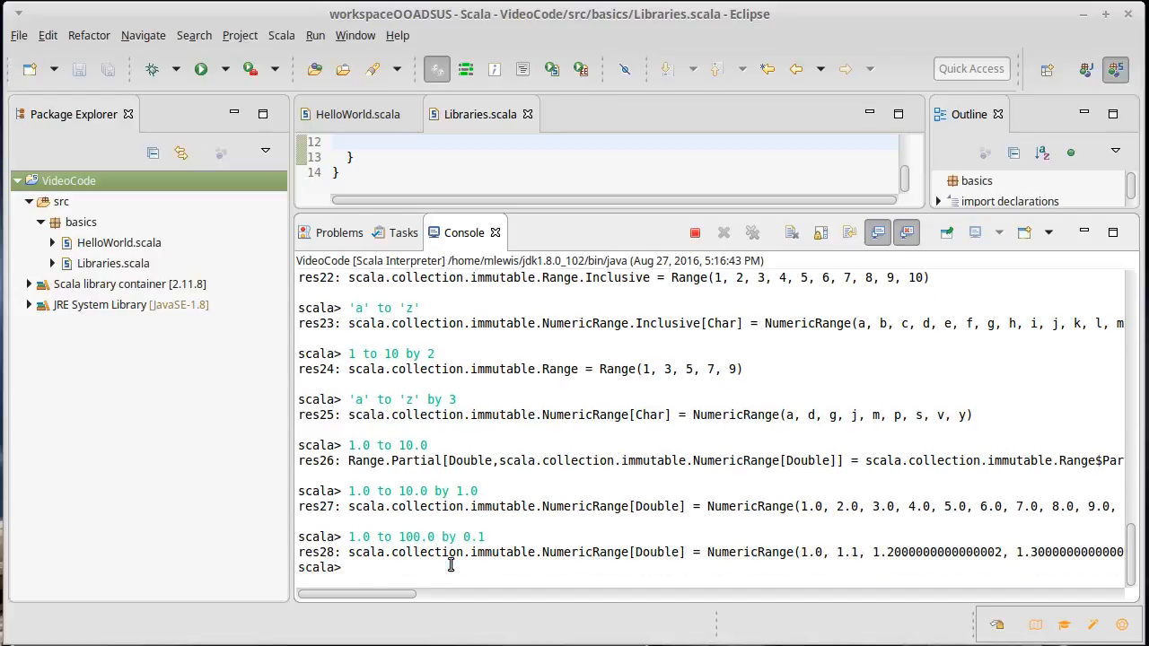
mouse_move(510, 515)
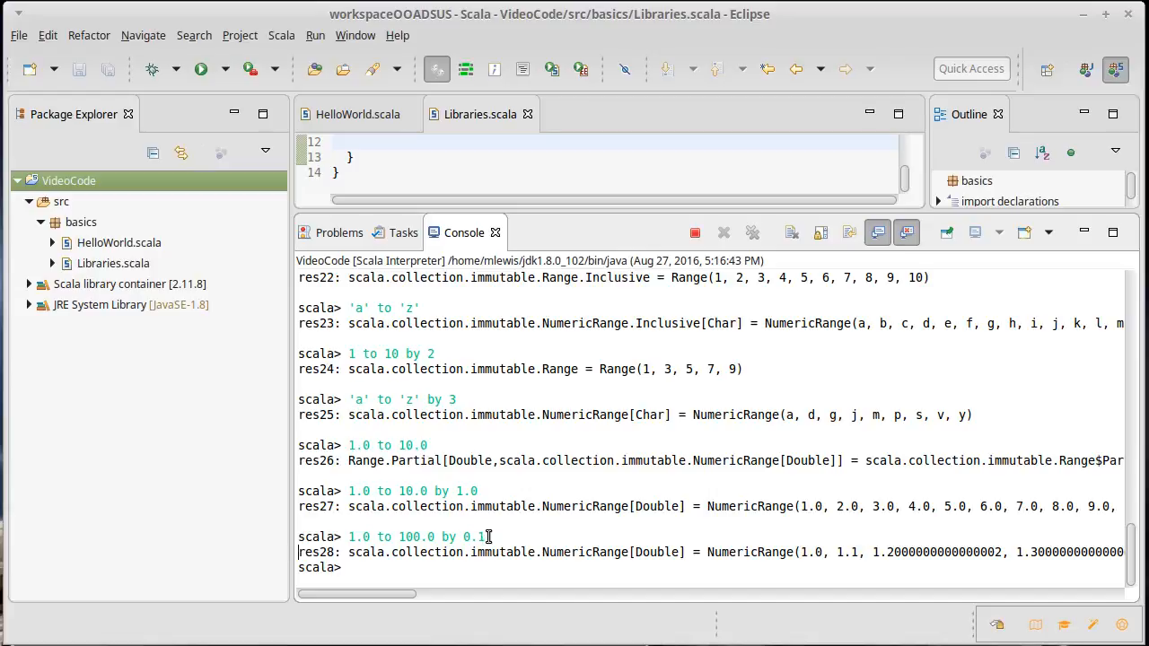
Evaluate 10 to 1, which returns an empty Range
text(10 to 1)
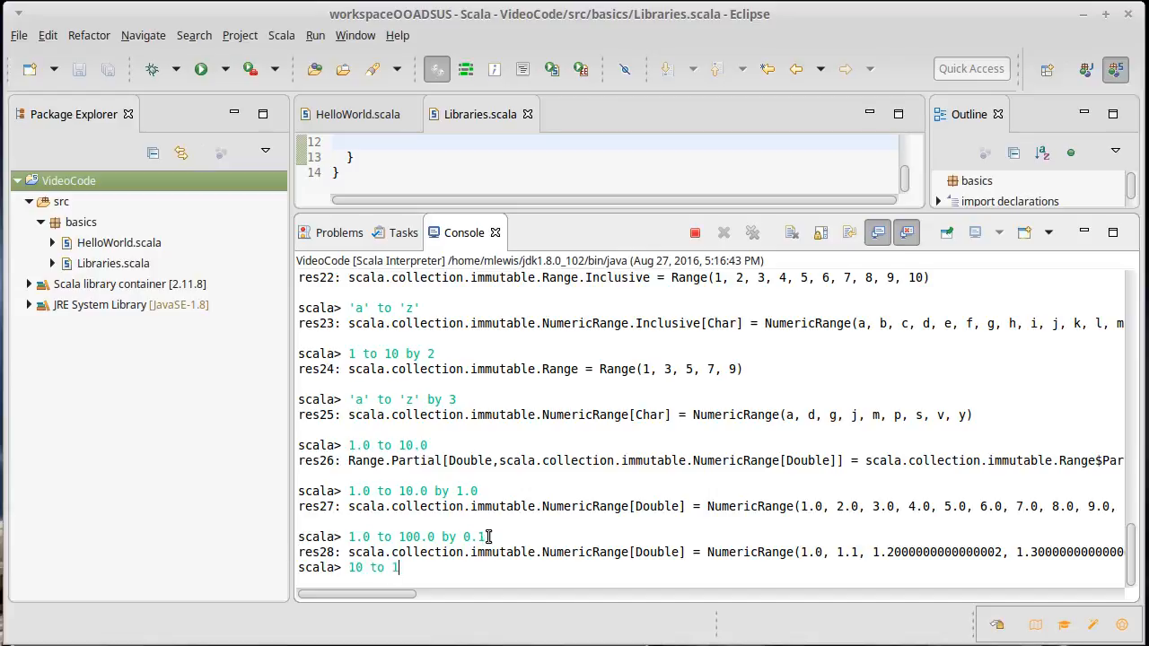
key(Return)
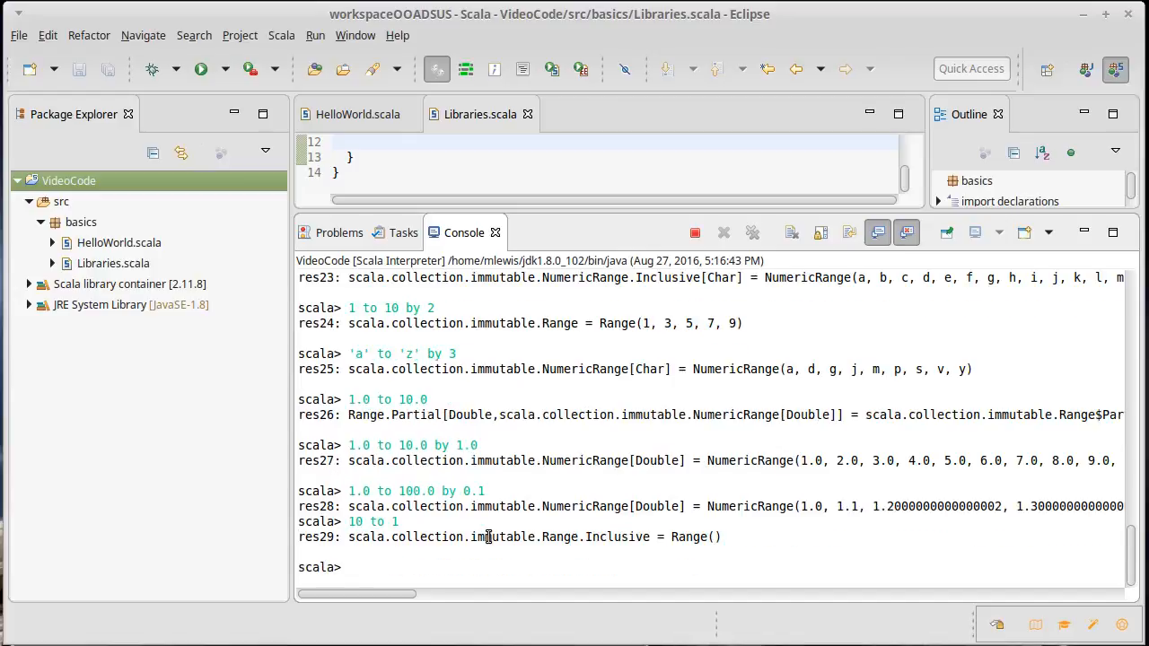
Evaluate 10 to 1 by -1, counting down from 10 to 1
text(10 to)
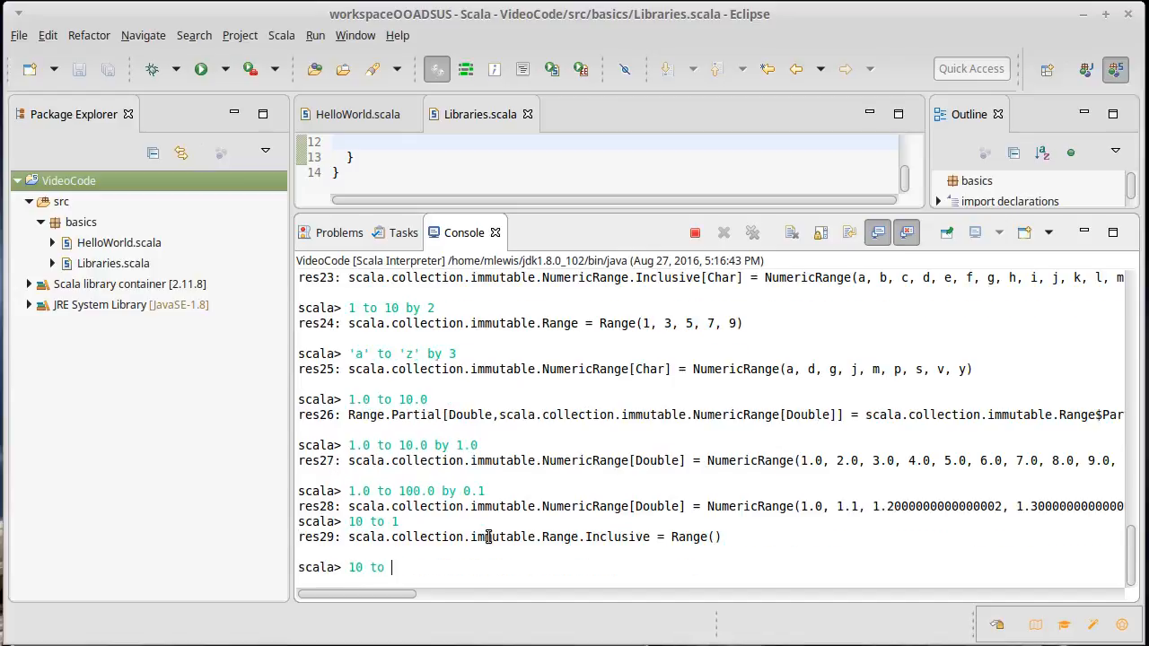
key(Return)
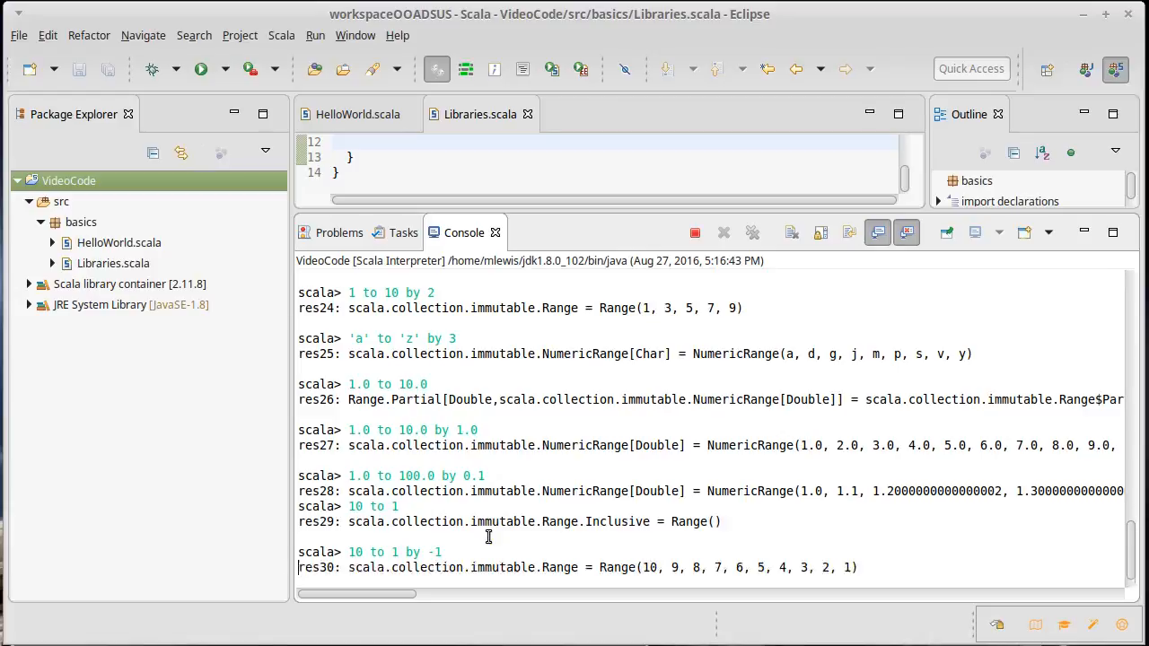